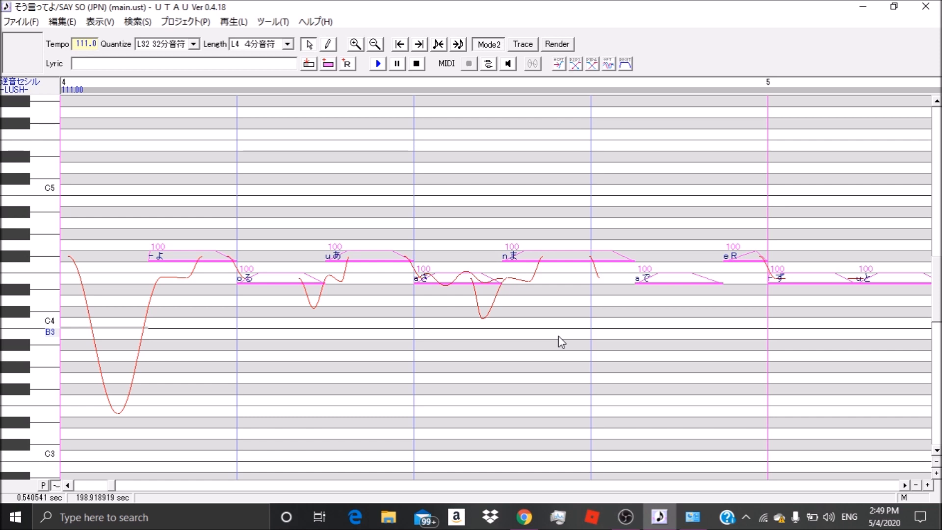
# Launch the Pitch editor plugin from the piano roll's right-click plugin menu
pyautogui.rightClick(560, 342)
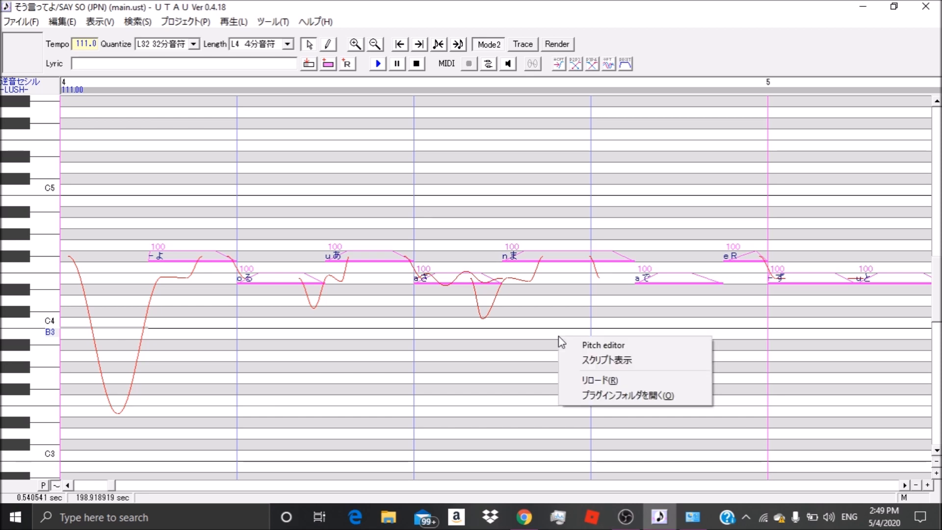
pyautogui.click(602, 345)
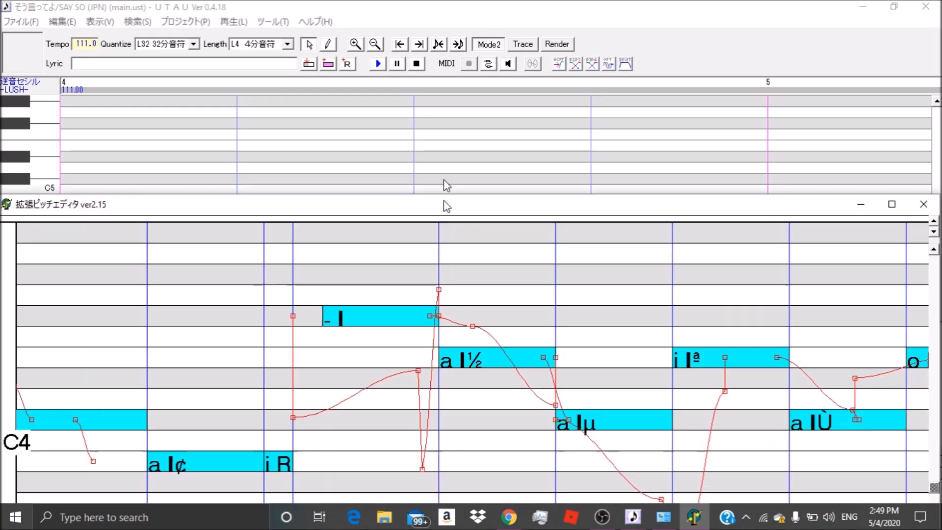
# Open Control Panel's Clock and Region category
pyautogui.click(892, 204)
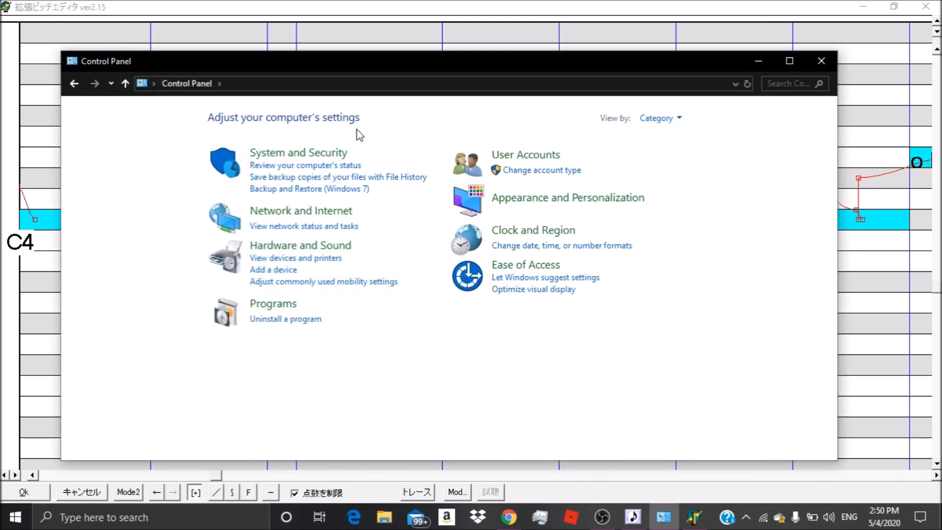
pyautogui.click(532, 230)
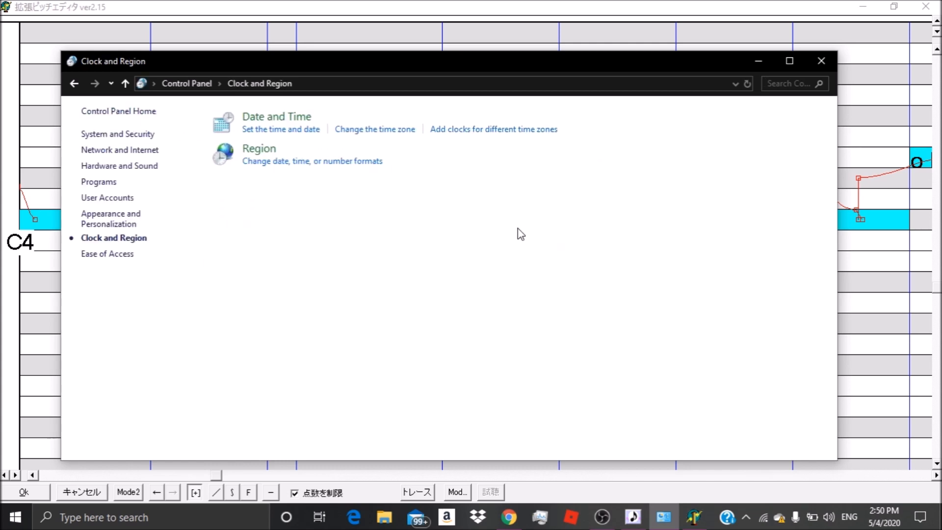
pyautogui.moveTo(259, 148)
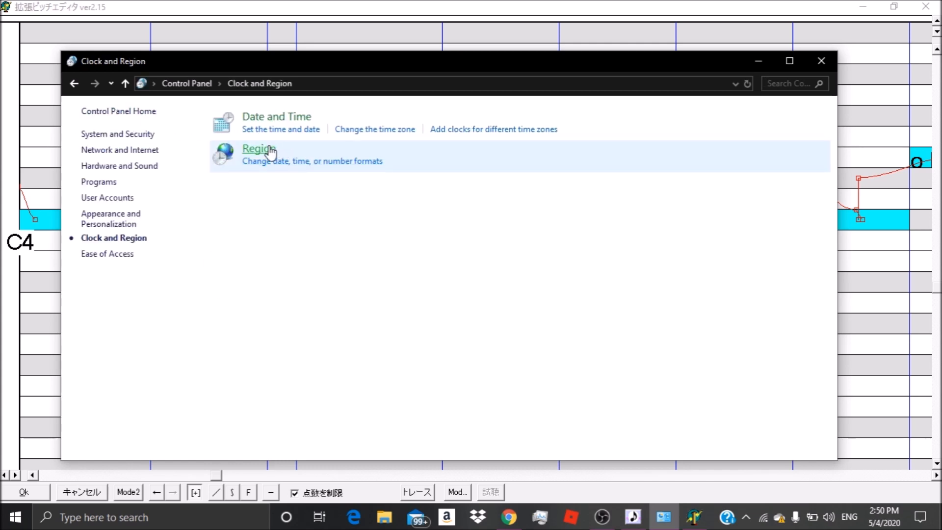
# Set the Region format to Japanese (Japan) and confirm with OK
pyautogui.click(259, 148)
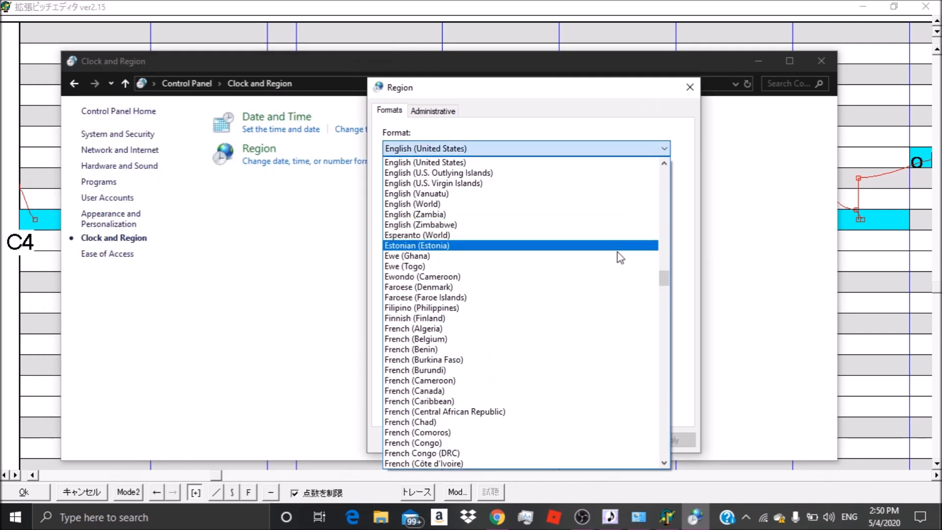
pyautogui.scroll(-3)
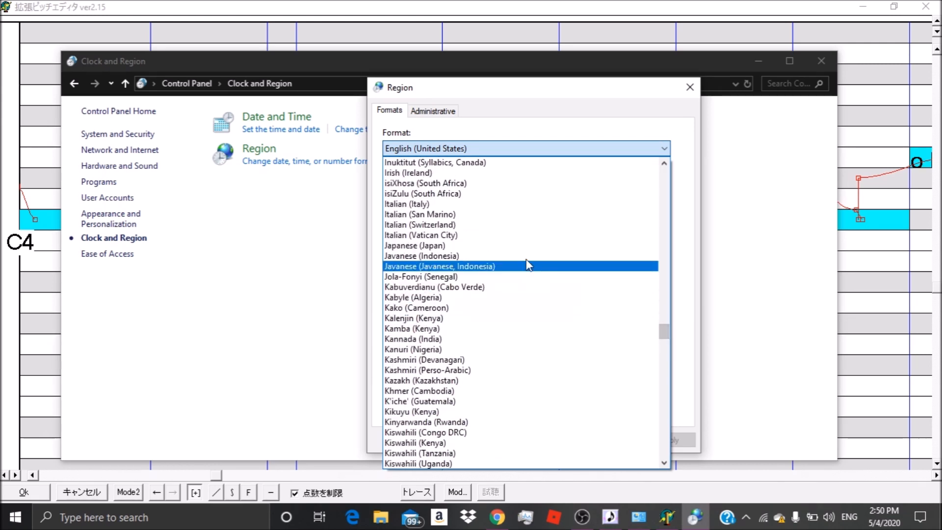
pyautogui.click(414, 245)
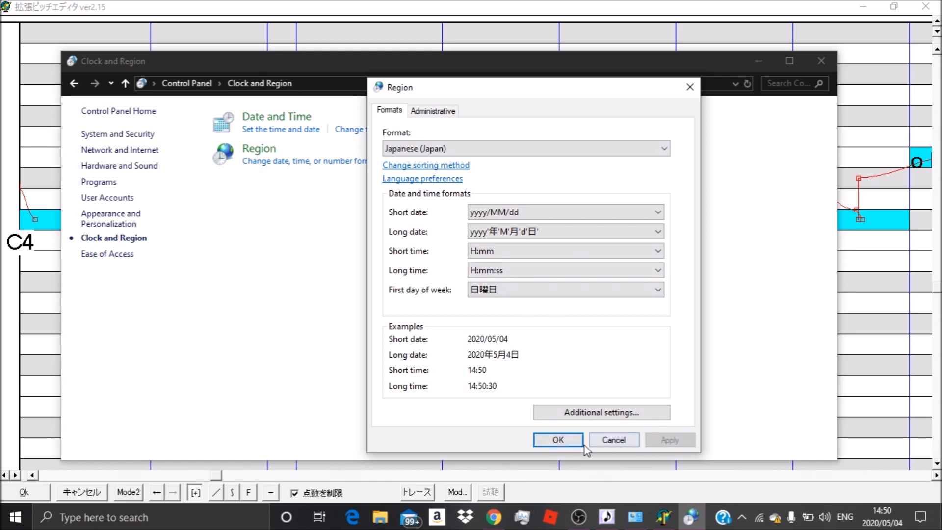
pyautogui.click(556, 440)
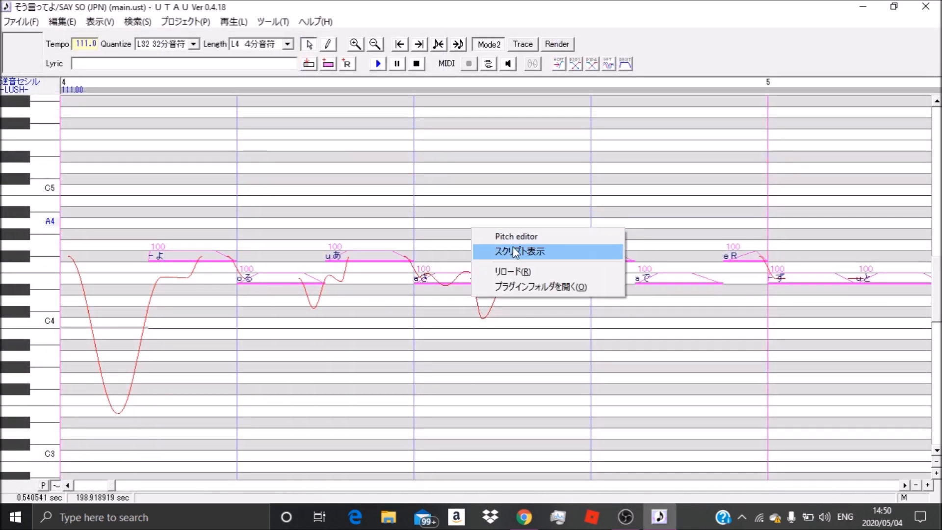
# Choose an entry from the notes' plugin list in UTAU
pyautogui.click(518, 251)
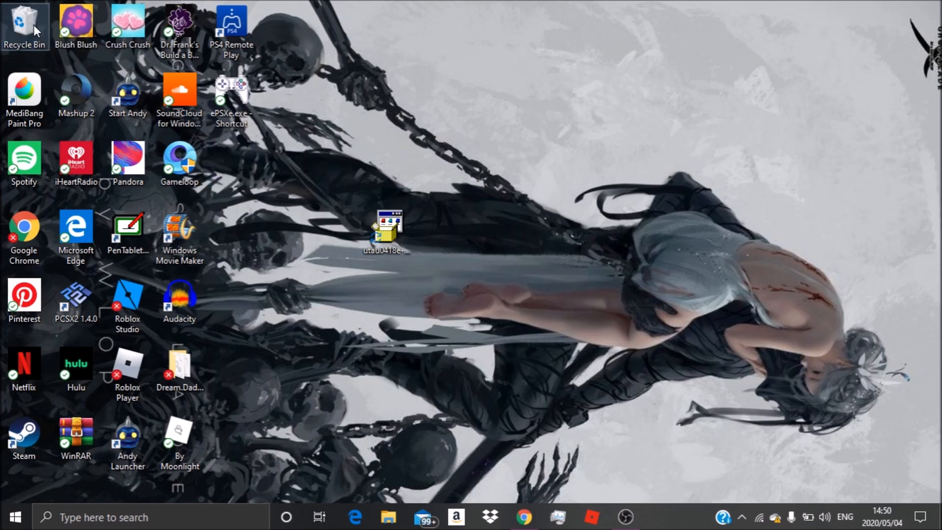
# Open the Recycle Bin from its desktop icon
pyautogui.doubleClick(24, 24)
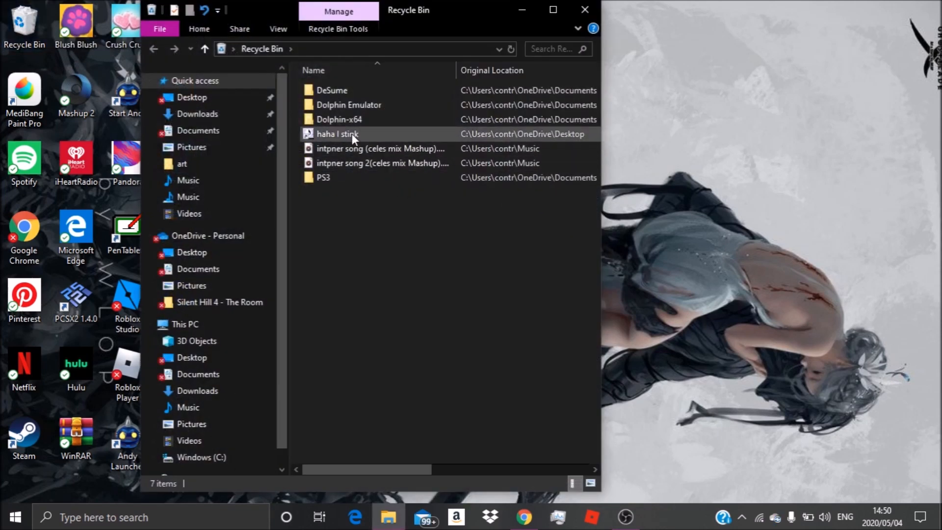